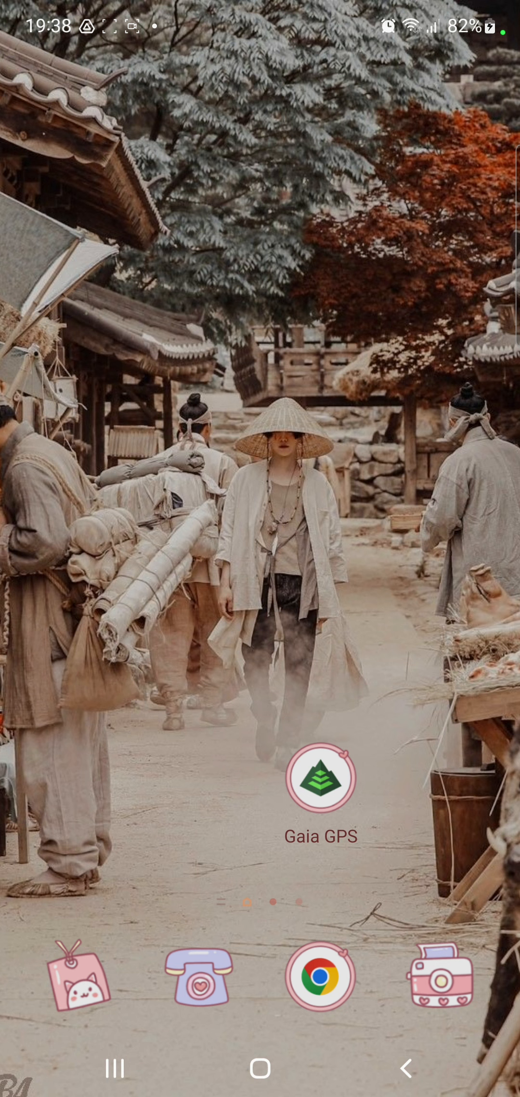
Launch Gaia GPS, go back to the main Settings list and show the northern California map
{"action": "left_click", "coordinate": [320, 777]}
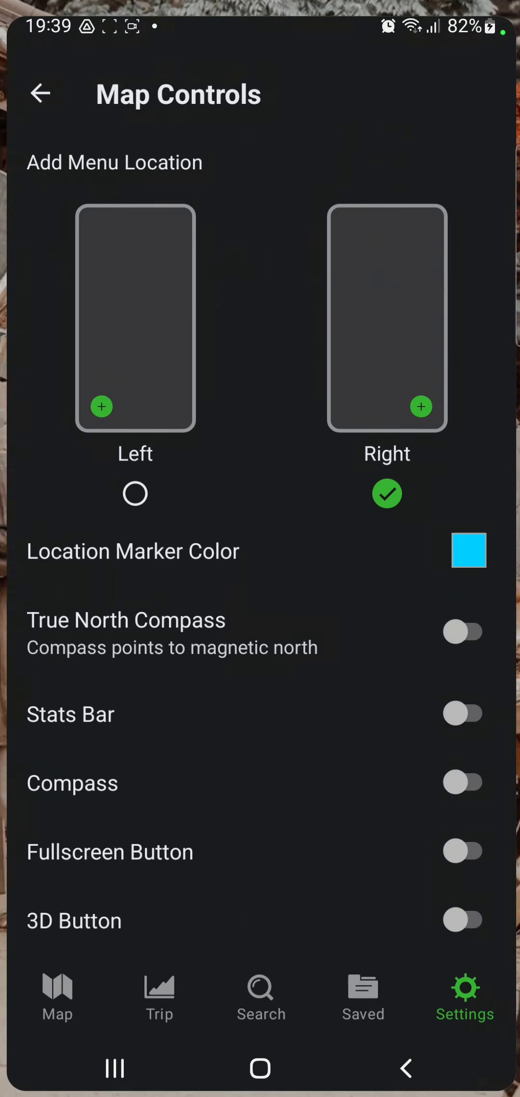
{"action": "left_click", "coordinate": [40, 94]}
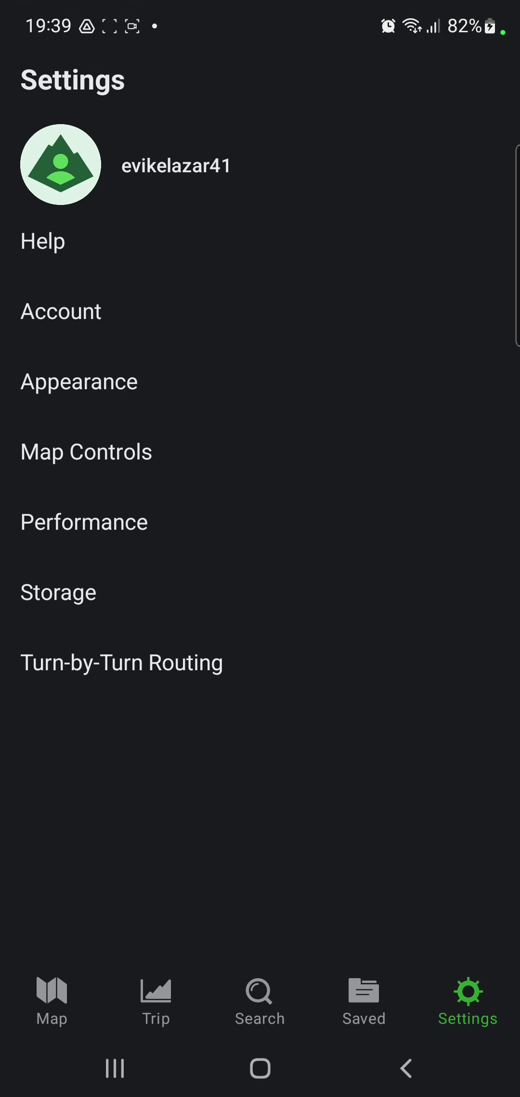
{"action": "left_click", "coordinate": [50, 1002]}
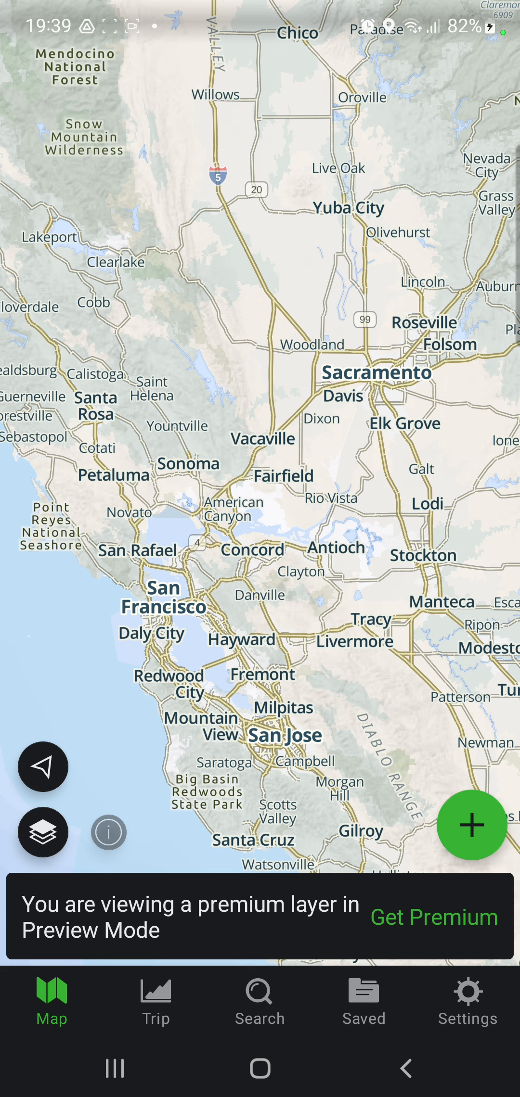
In Settings > Map Controls, switch the True North Compass toggle on
{"action": "left_click", "coordinate": [467, 1001]}
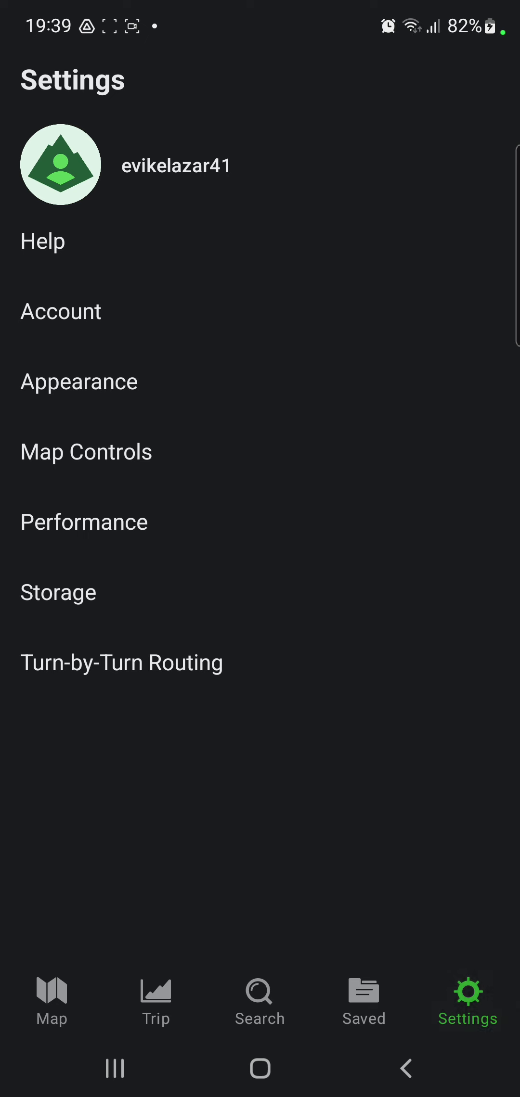
{"action": "left_click", "coordinate": [86, 451]}
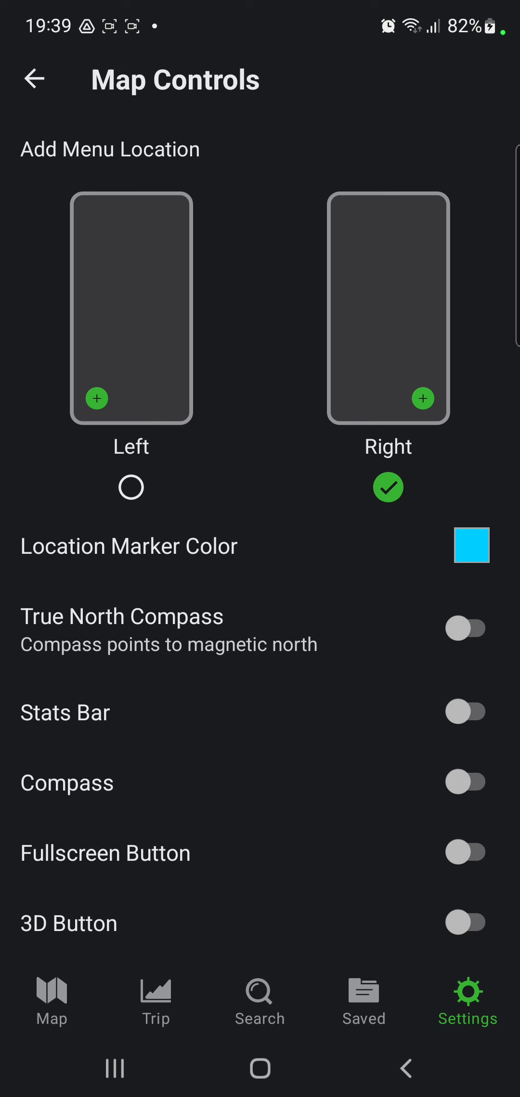
{"action": "left_click", "coordinate": [465, 627]}
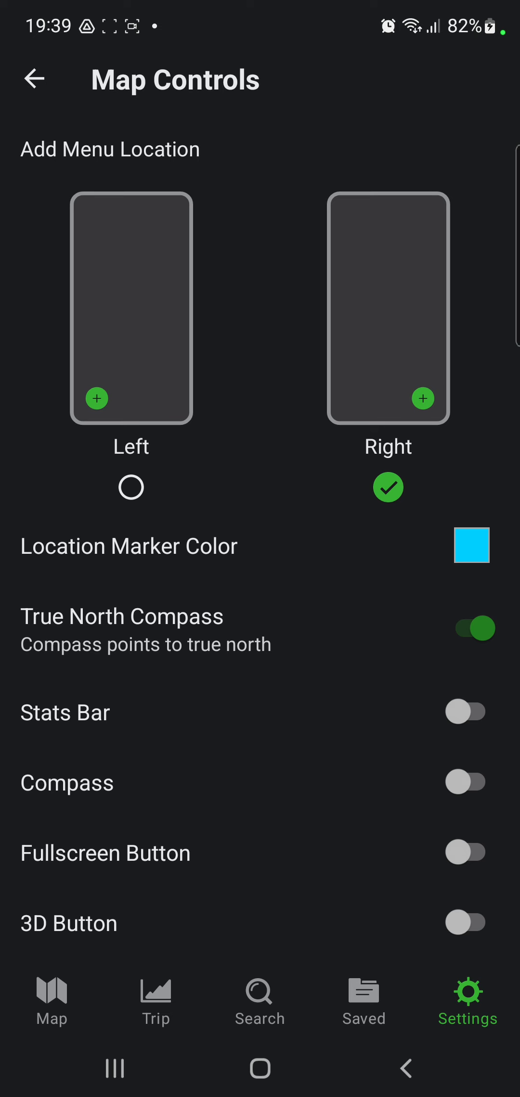